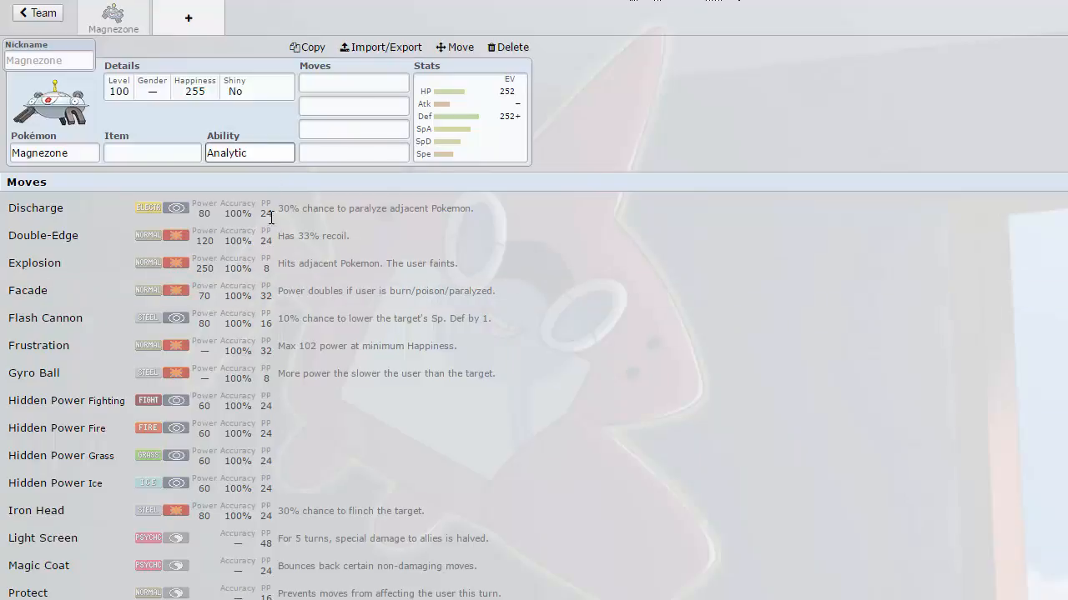
# Step: Show Magnezone's abilities (Magnet Pull, Sturdy, hidden Analytic) and keep Analytic
pyautogui.click(249, 153)
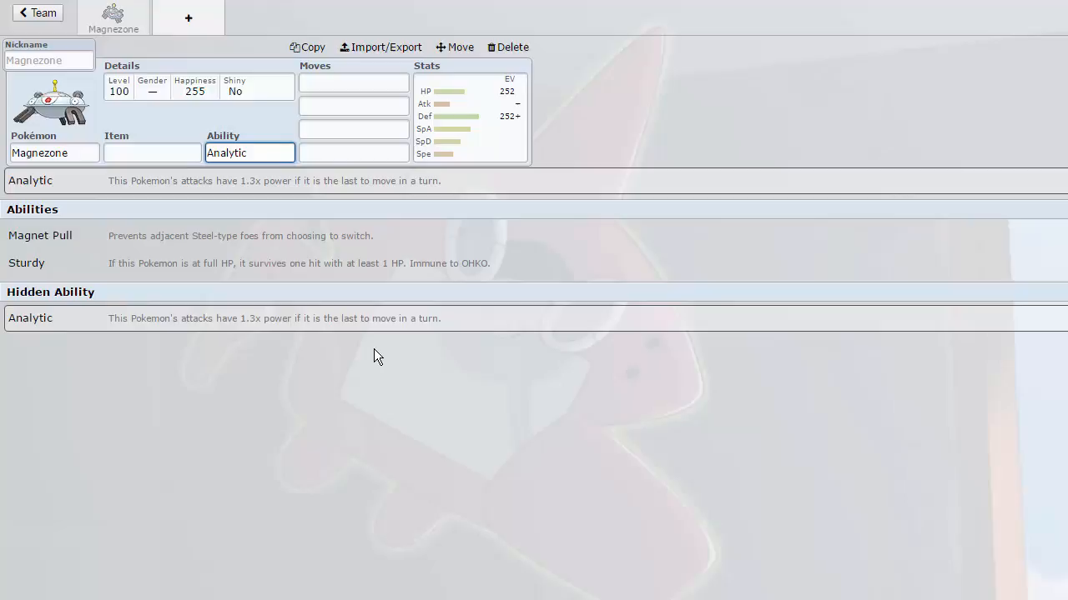
pyautogui.click(249, 153)
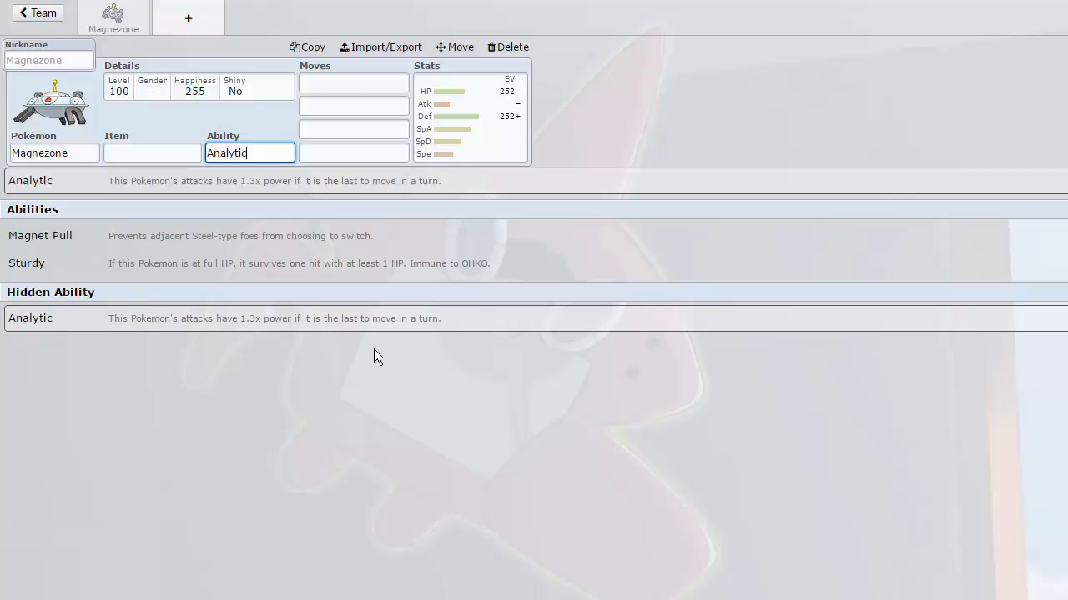